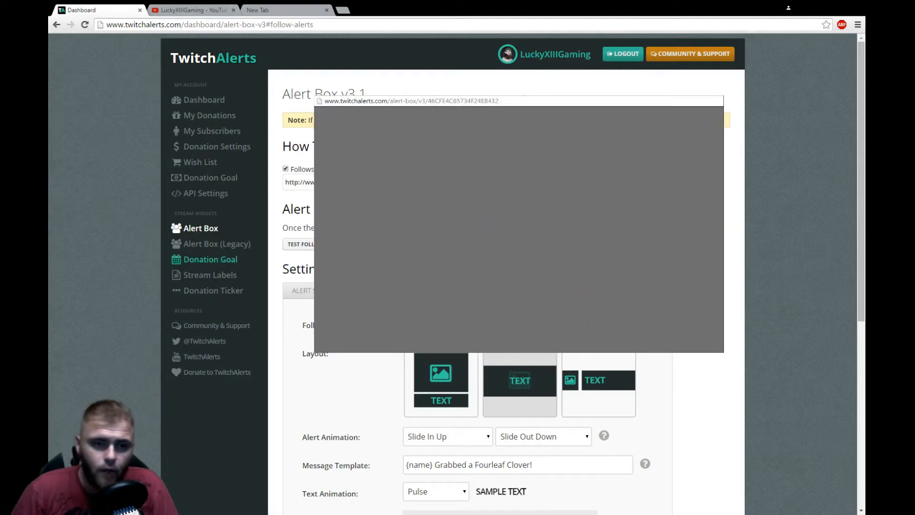
{"action": "mouse_move", "coordinate": [415, 207]}
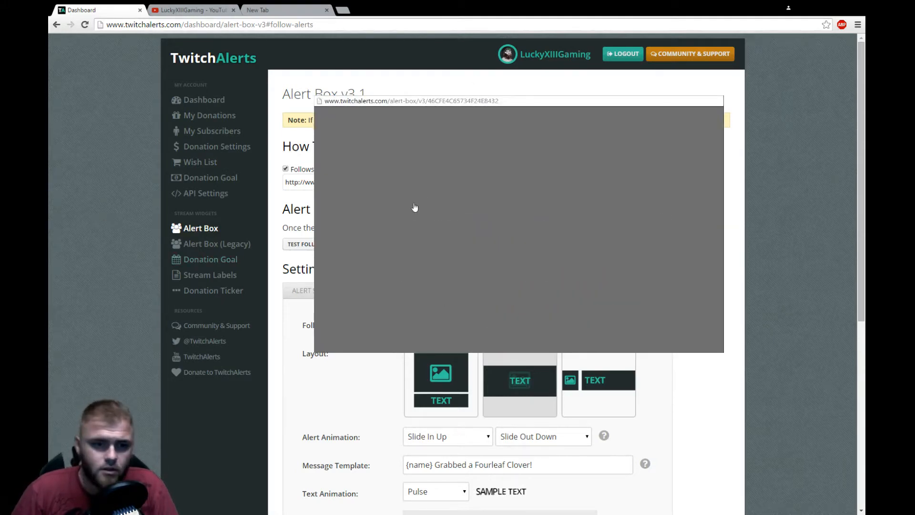
- Close the Alert Box widget popup and return to the Alert Box v3.1 settings page
{"action": "left_click", "coordinate": [302, 244]}
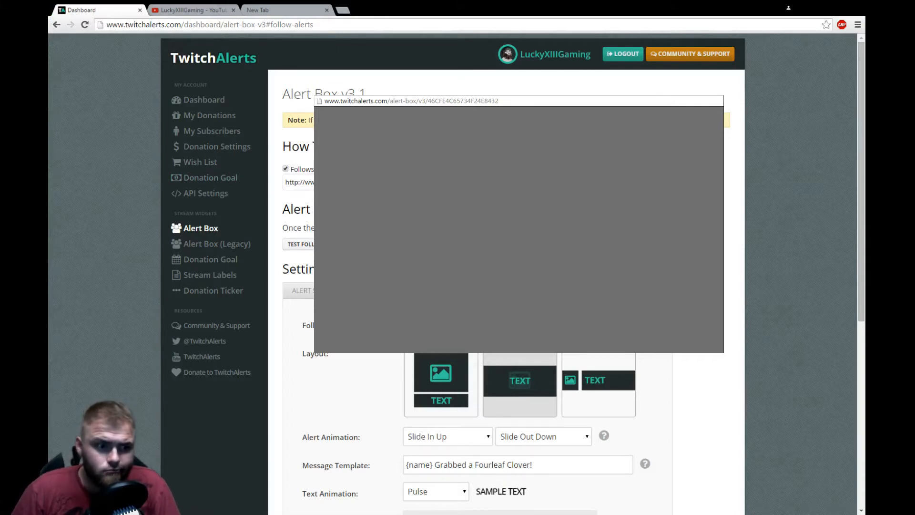
{"action": "mouse_move", "coordinate": [419, 97]}
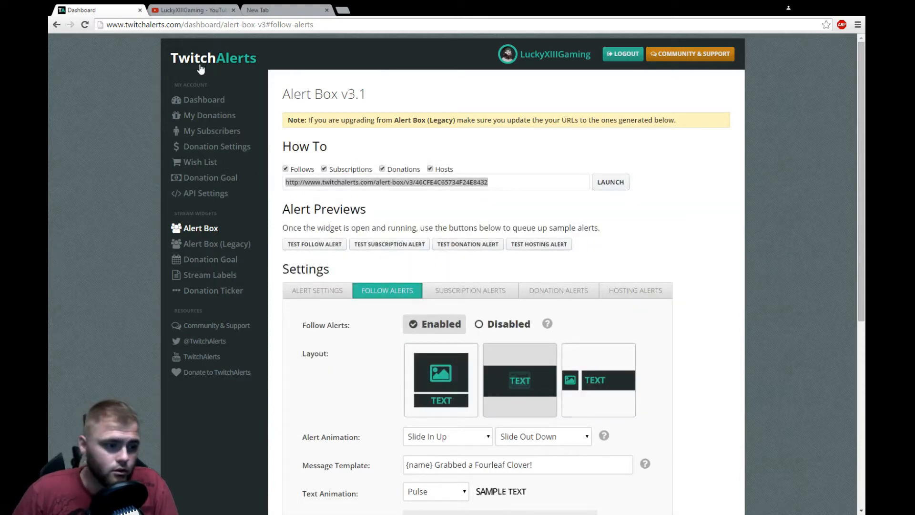
{"action": "mouse_move", "coordinate": [627, 89]}
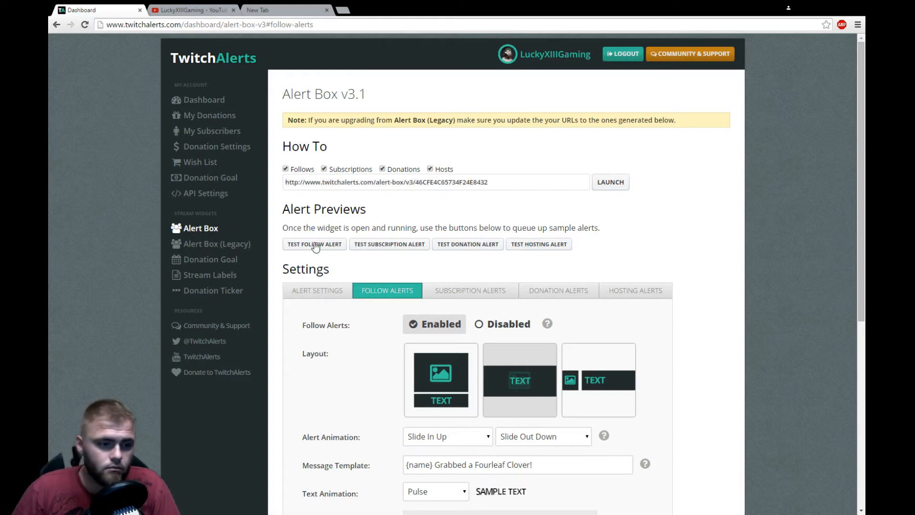
{"action": "left_click", "coordinate": [313, 244]}
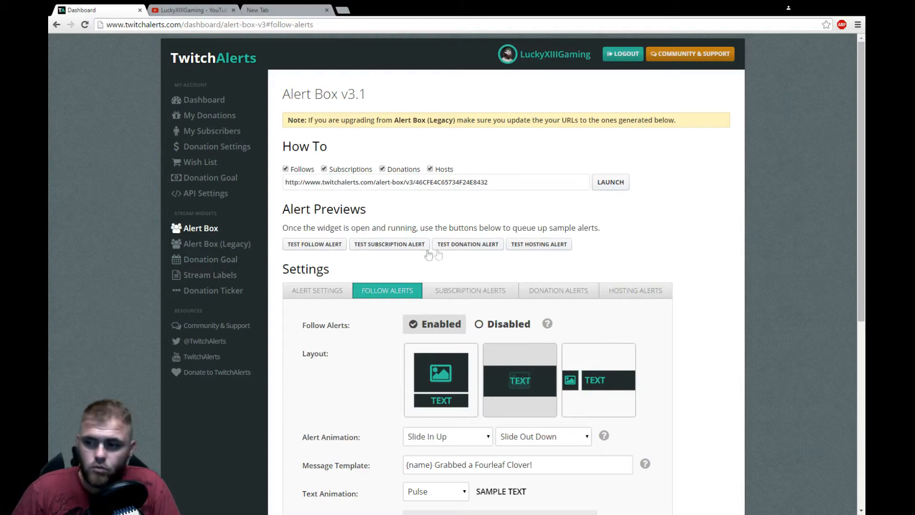
{"action": "left_click", "coordinate": [467, 244]}
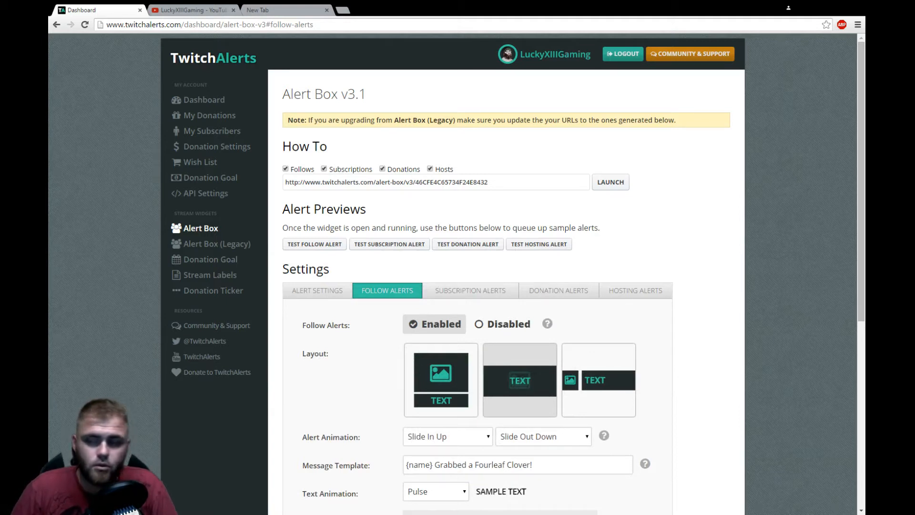
{"action": "left_click", "coordinate": [314, 244]}
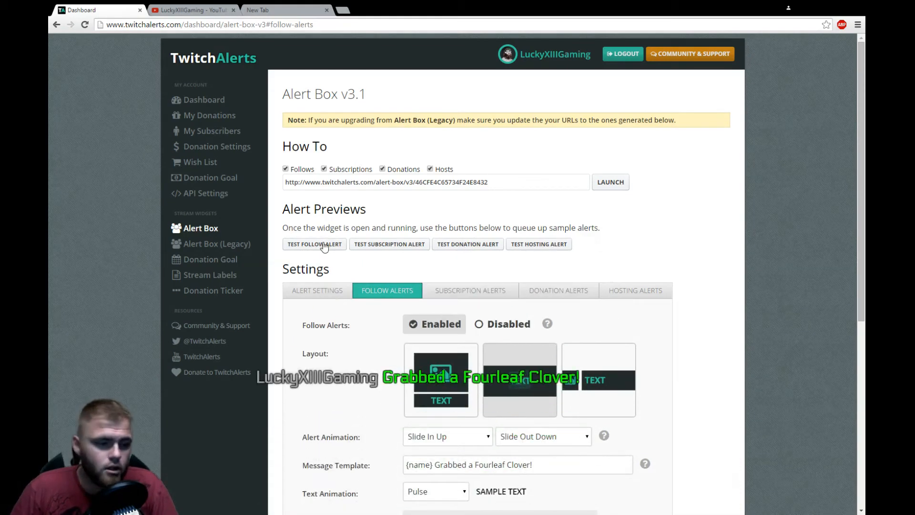
{"action": "mouse_move", "coordinate": [363, 252]}
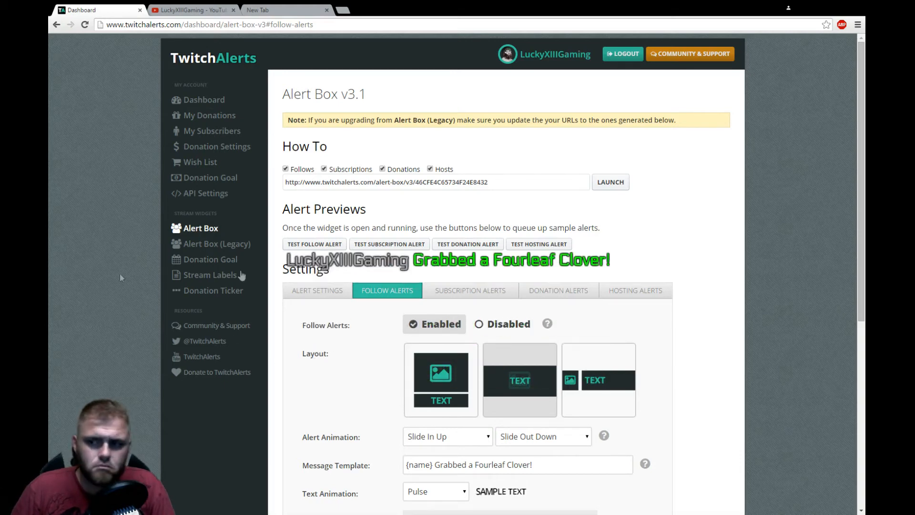
- Play the Test Follow Alert twice so 'LuckyXIIIGaming Grabbed a Fourleaf Clover!' animates over the page
{"action": "left_click", "coordinate": [467, 244]}
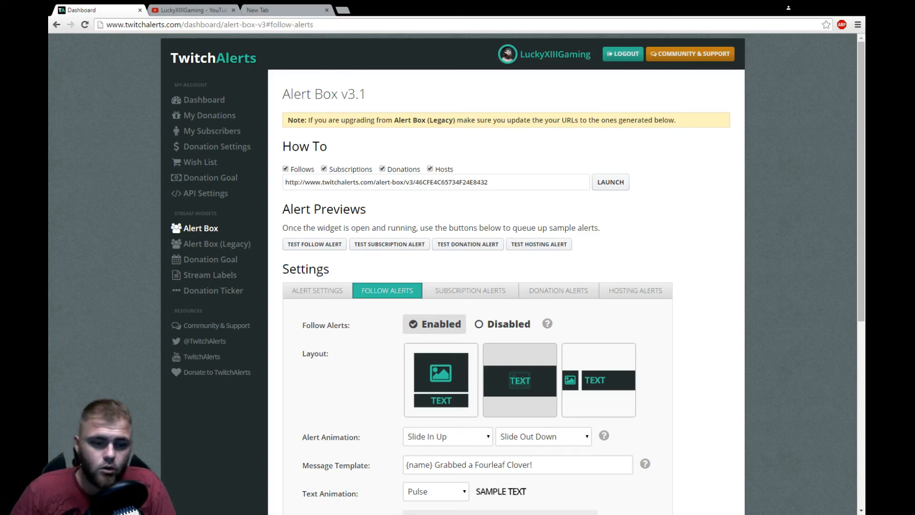
{"action": "left_click", "coordinate": [314, 246]}
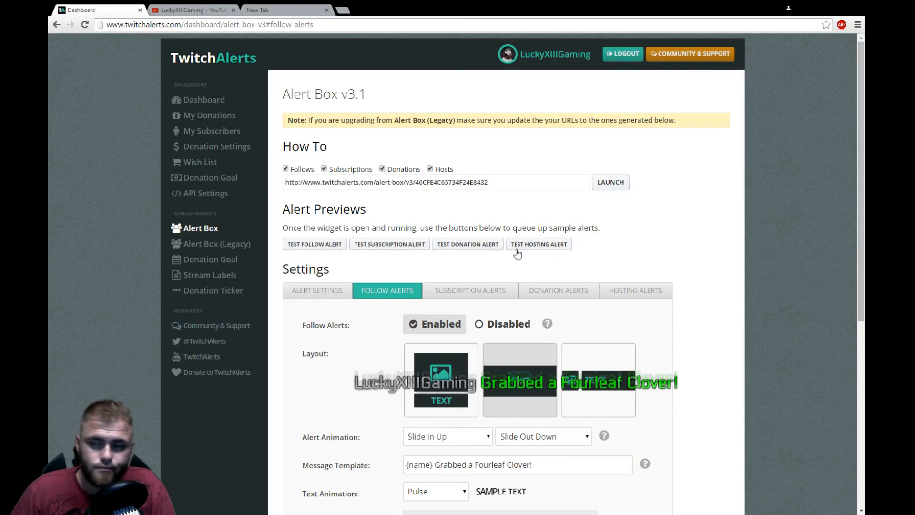